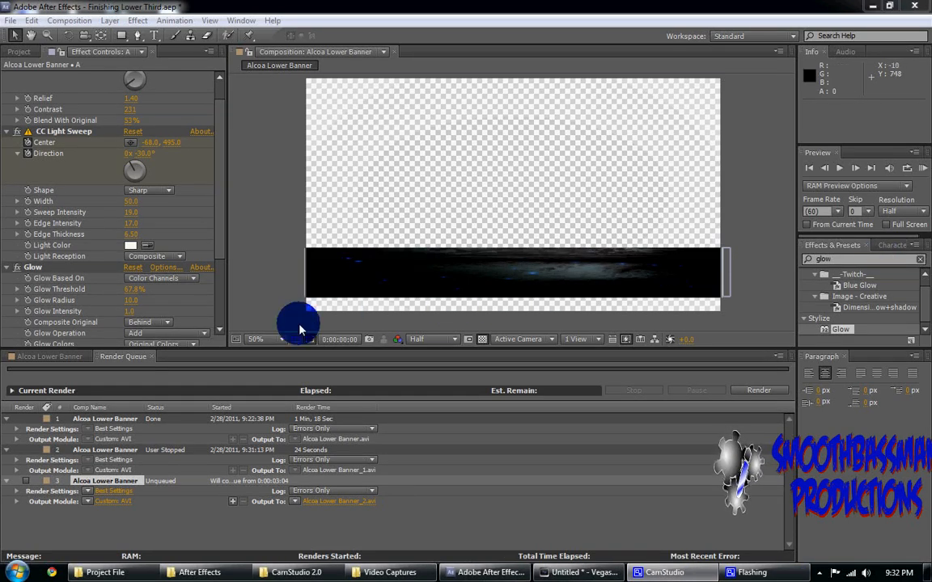
{"action": "mouse_move", "coordinate": [449, 428]}
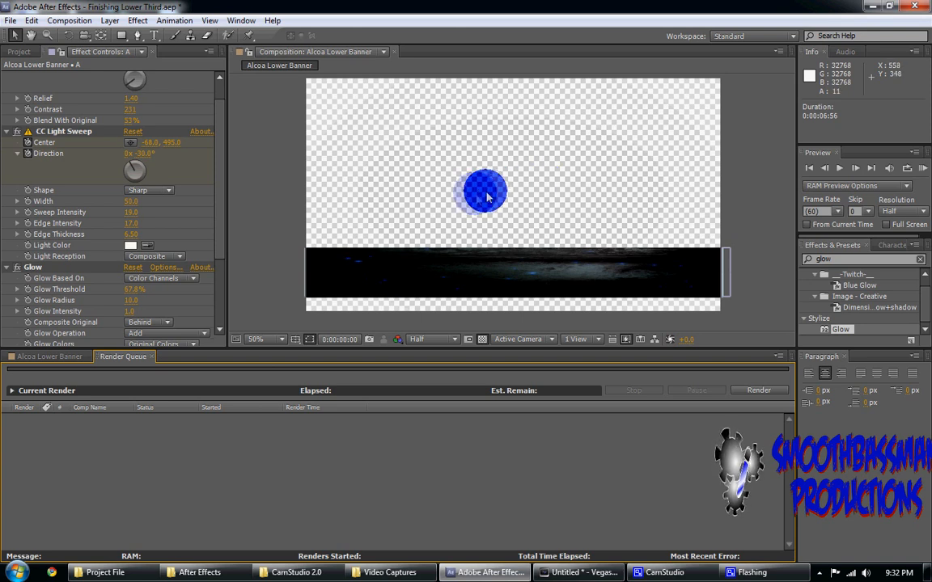
Remove the old Render Queue items and show the Alcoa Lower Banner timeline
{"action": "left_click_drag", "start_coordinate": [484, 191], "coordinate": [424, 251]}
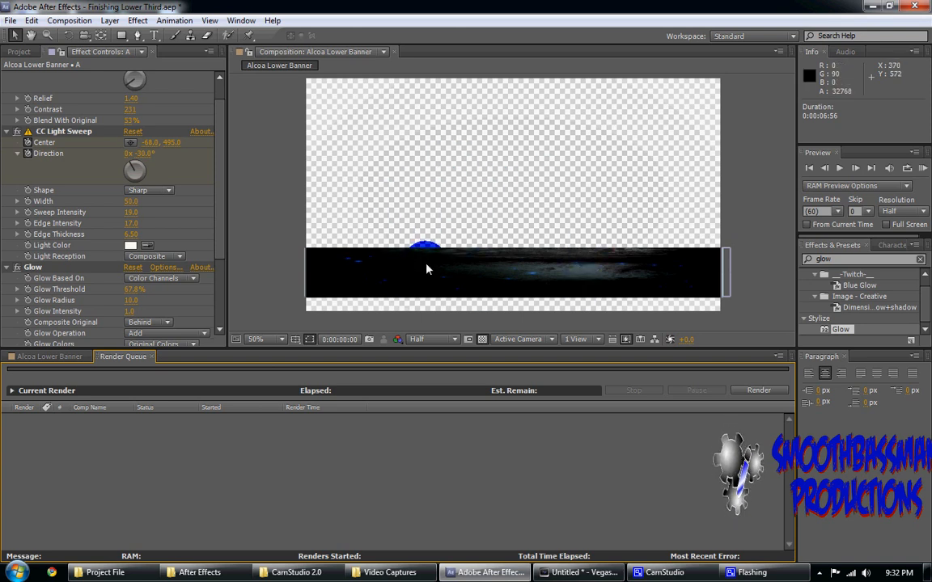
{"action": "left_click", "coordinate": [47, 358]}
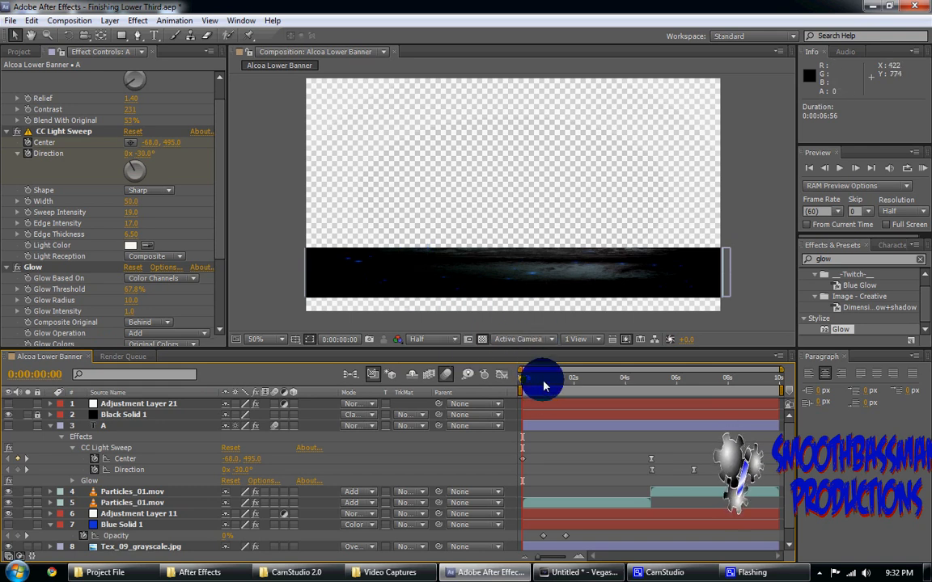
Scrub through the CC Light Sweep animation, then queue the composition via Composition > Add to Render Queue
{"action": "left_click_drag", "start_coordinate": [542, 379], "coordinate": [559, 379]}
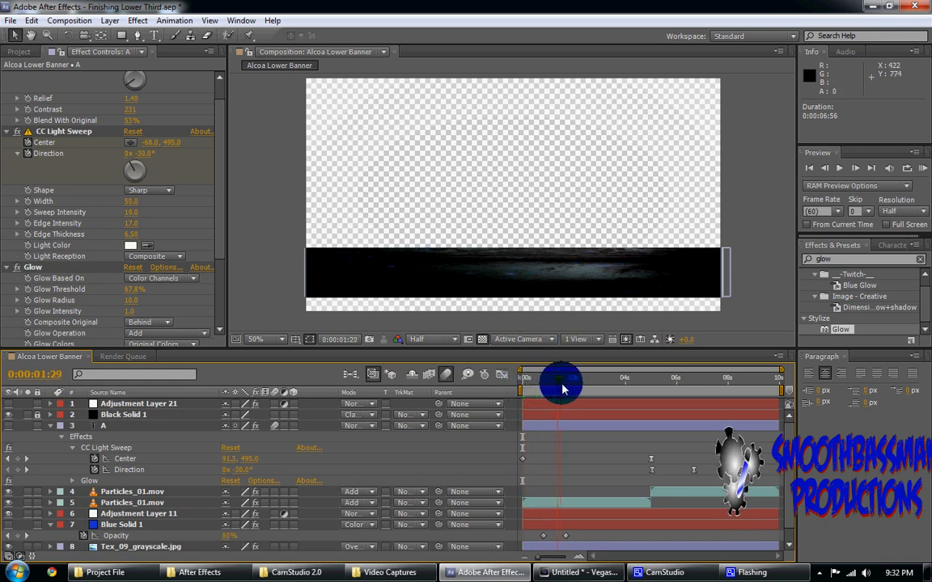
{"action": "left_click_drag", "start_coordinate": [560, 385], "coordinate": [622, 397]}
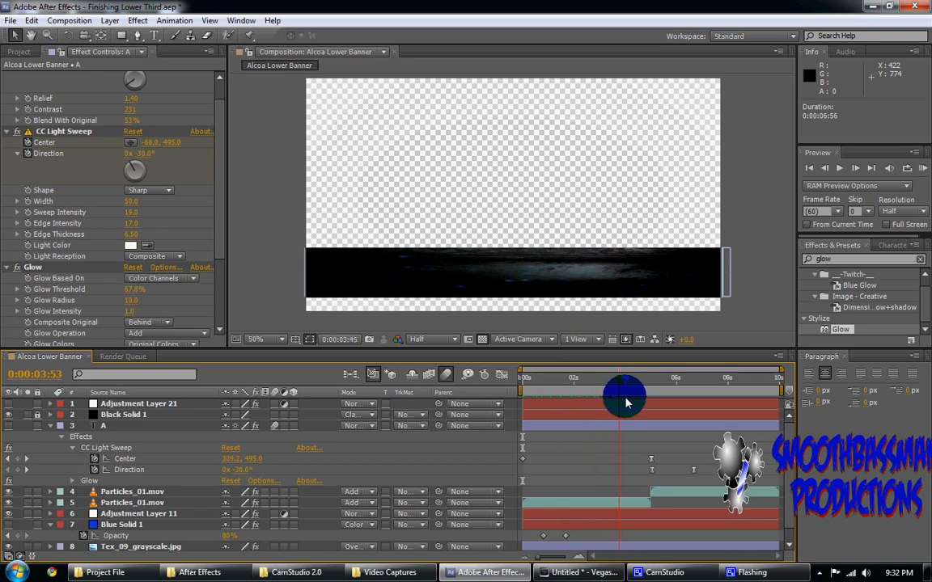
{"action": "left_click_drag", "start_coordinate": [625, 401], "coordinate": [709, 408]}
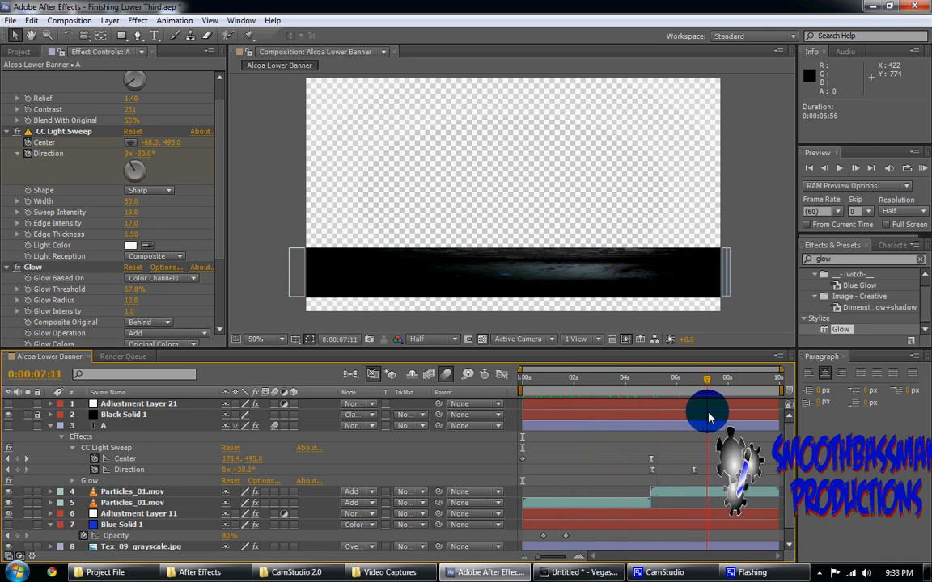
{"action": "left_click", "coordinate": [429, 340]}
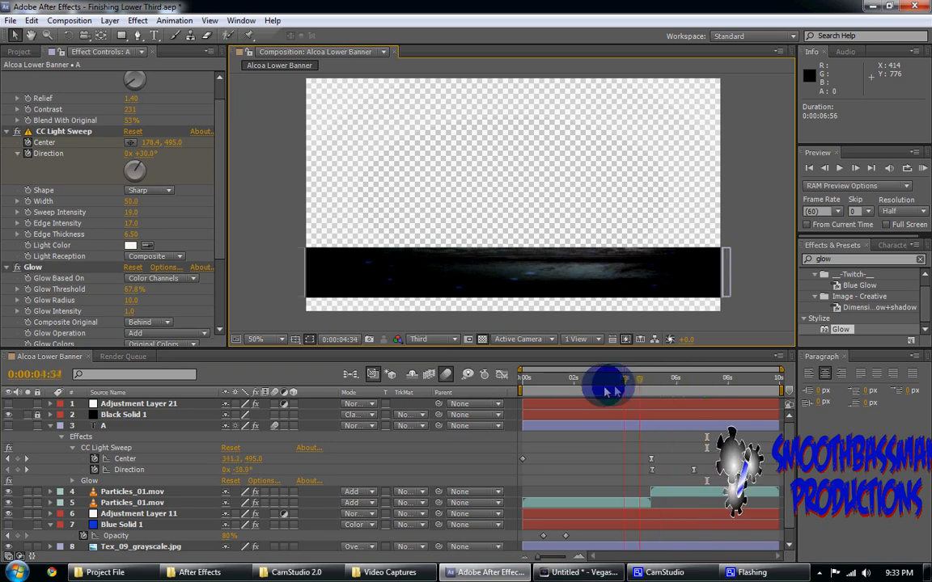
{"action": "left_click_drag", "start_coordinate": [607, 396], "coordinate": [696, 396]}
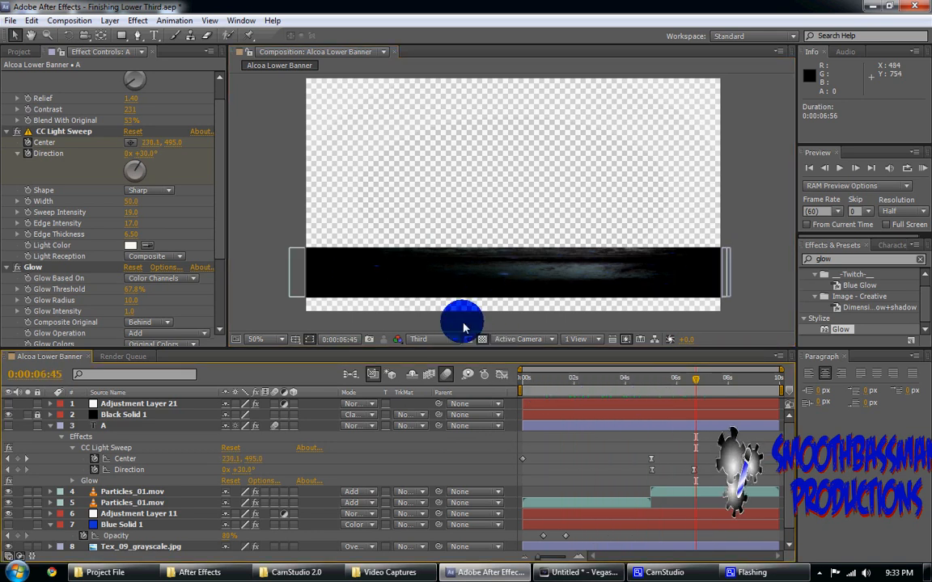
{"action": "mouse_move", "coordinate": [177, 91]}
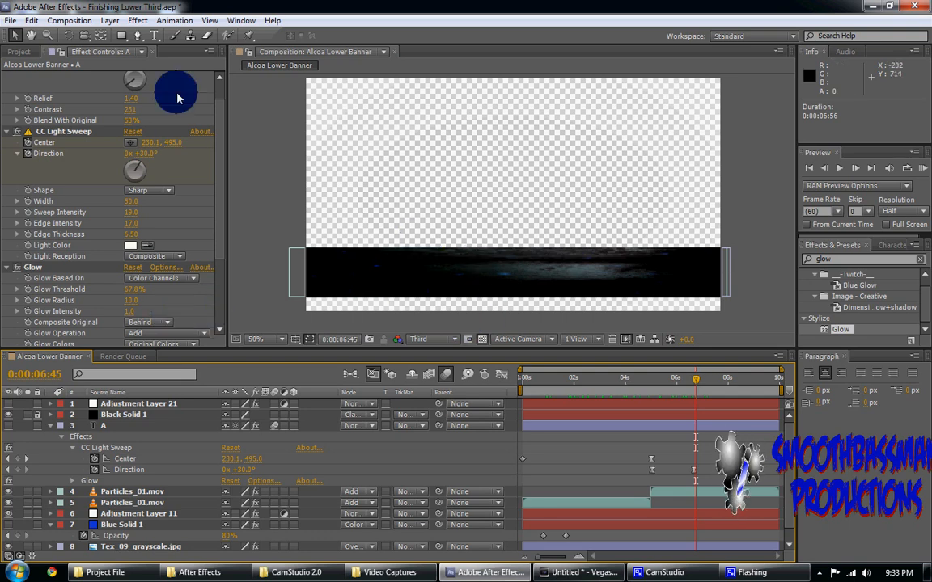
{"action": "left_click", "coordinate": [68, 19]}
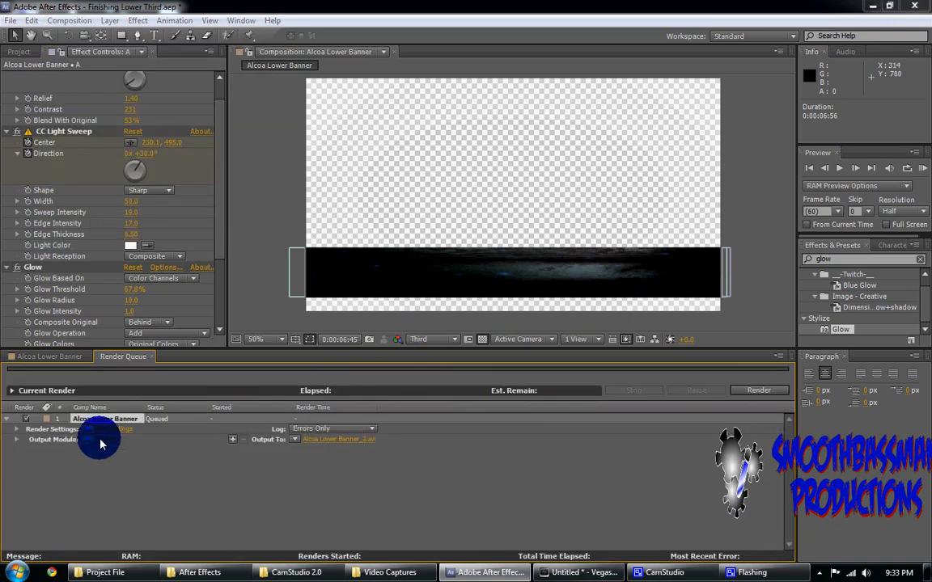
Set the Output Module's Channels to RGB + Alpha for transparency and confirm
{"action": "left_click", "coordinate": [107, 440]}
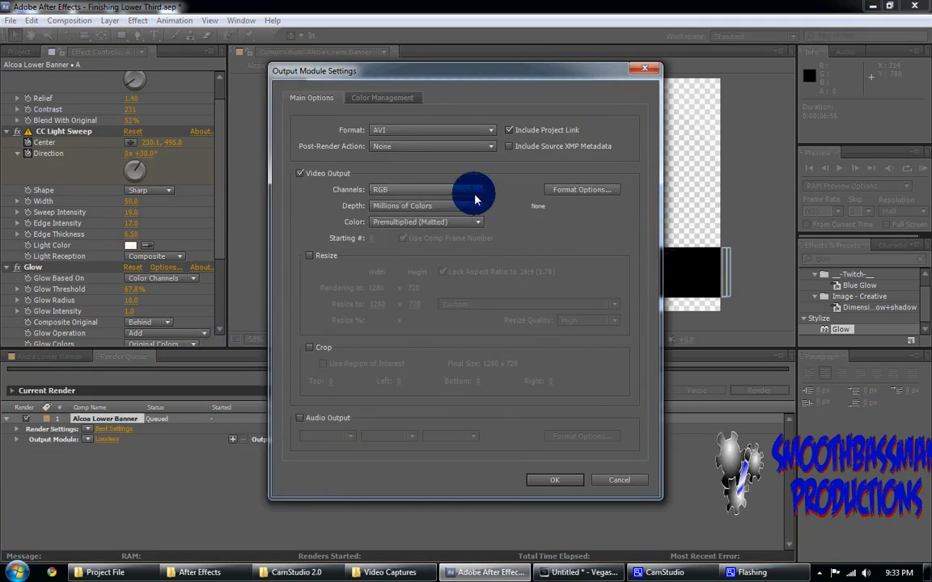
{"action": "left_click", "coordinate": [477, 189]}
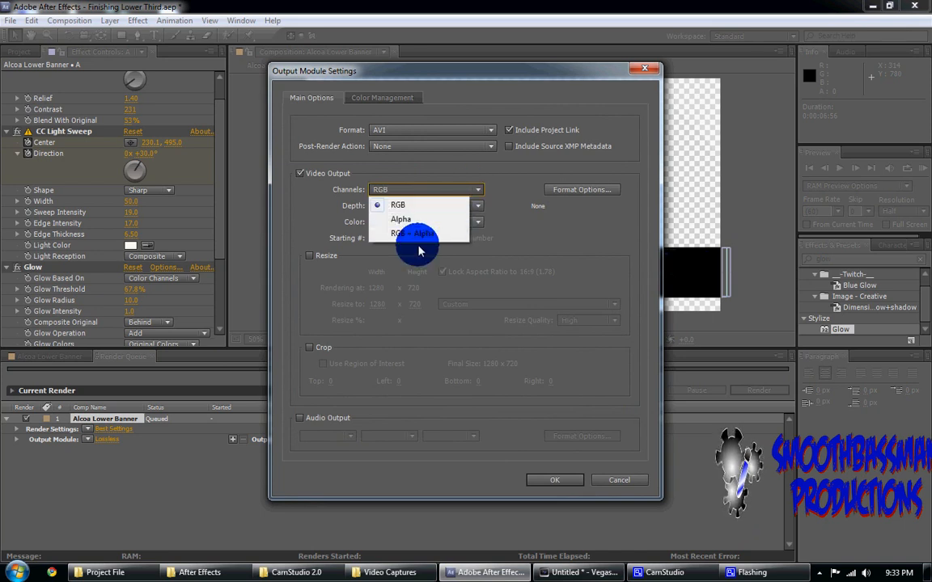
{"action": "left_click", "coordinate": [414, 233]}
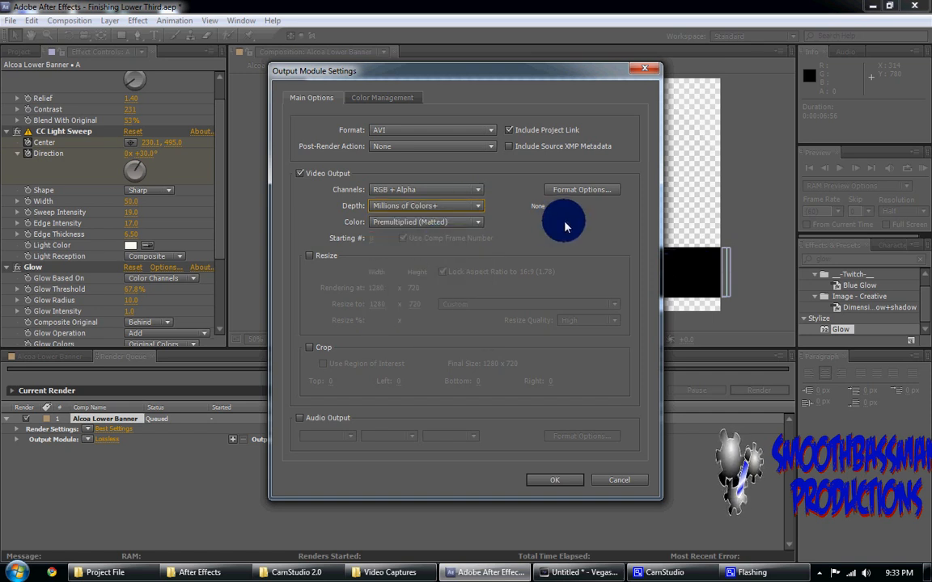
{"action": "mouse_move", "coordinate": [503, 334]}
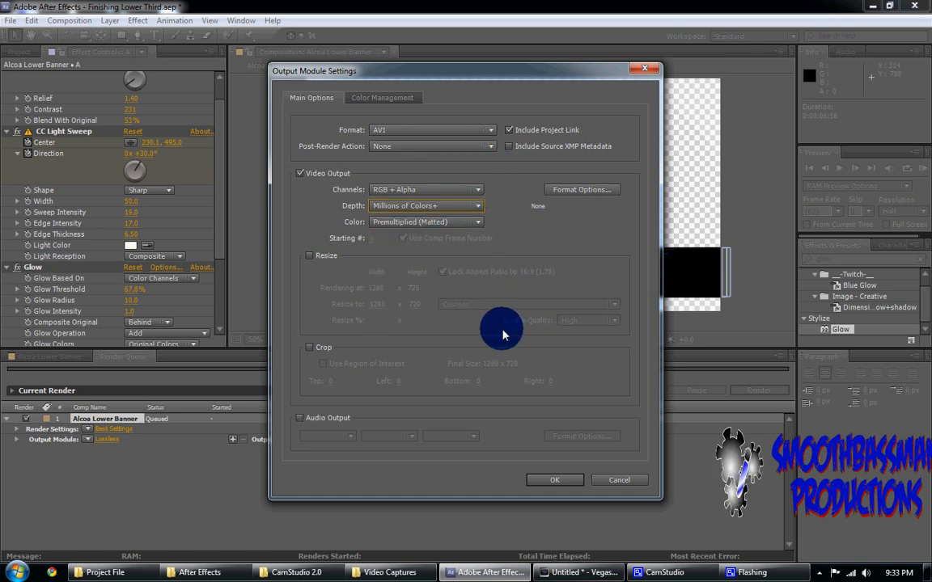
{"action": "left_click", "coordinate": [553, 479]}
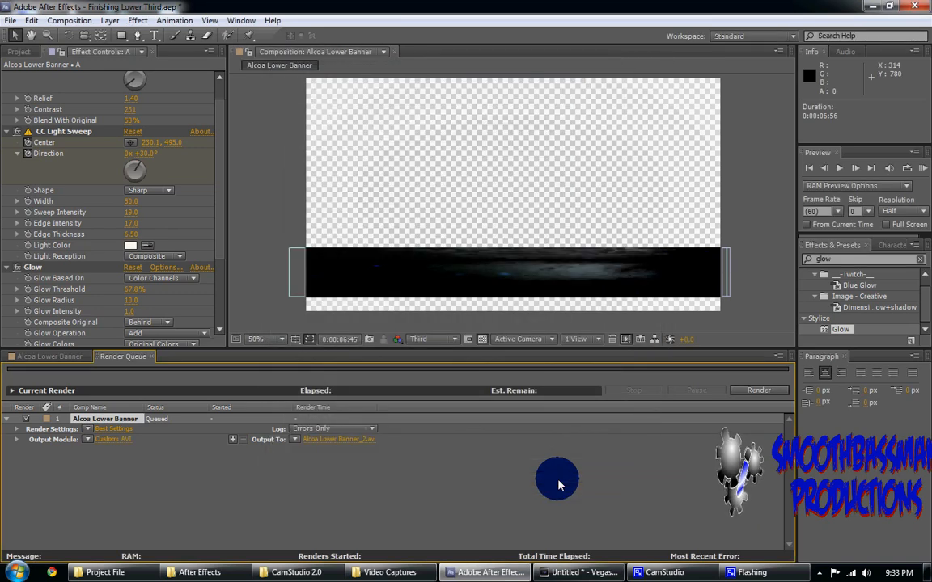
{"action": "mouse_move", "coordinate": [381, 407]}
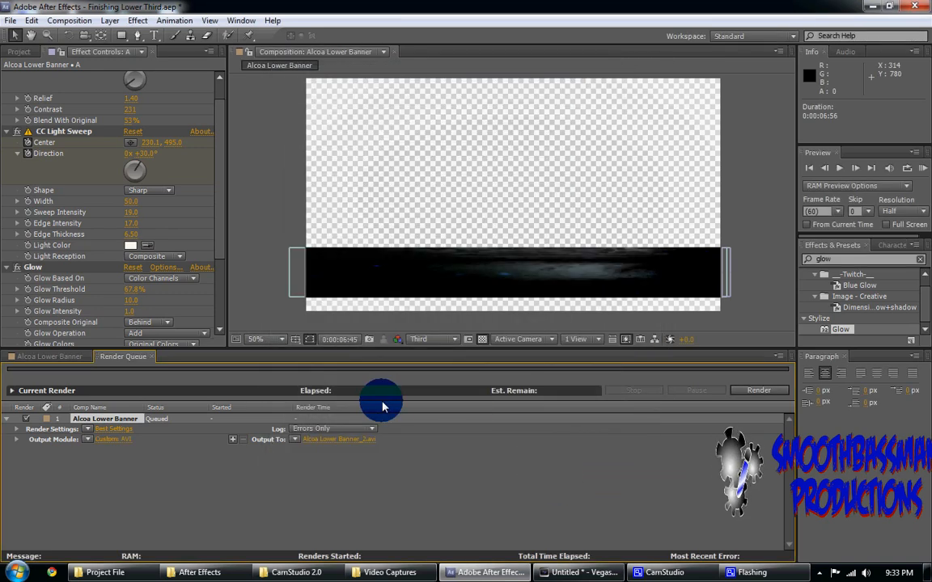
{"action": "mouse_move", "coordinate": [763, 390]}
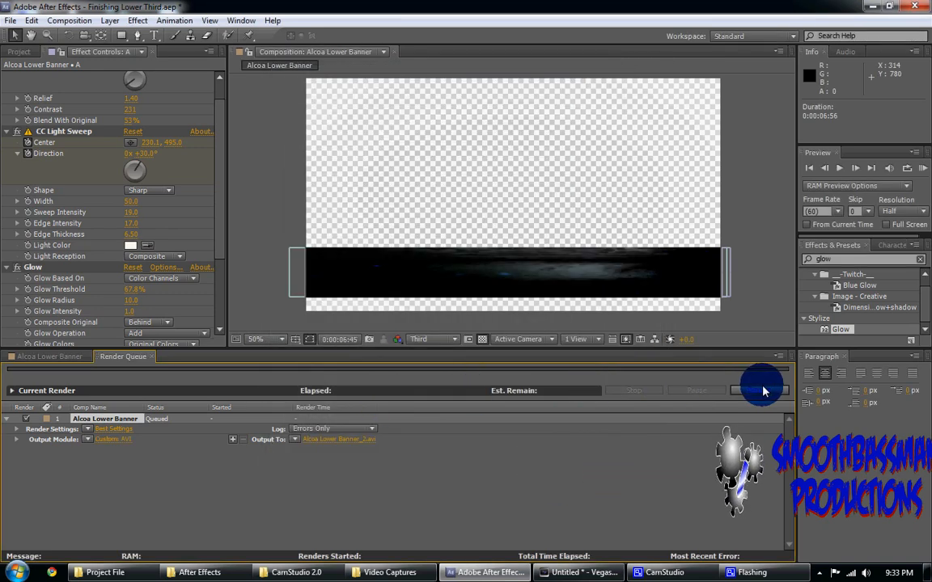
Render the Alcoa Lower Banner queue item until its status shows Done
{"action": "left_click", "coordinate": [758, 390]}
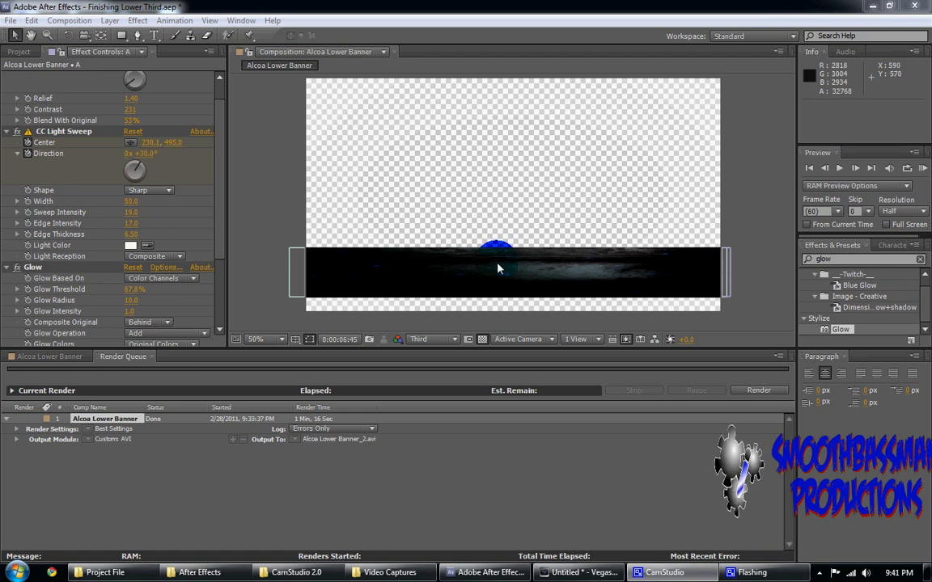
{"action": "mouse_move", "coordinate": [580, 572]}
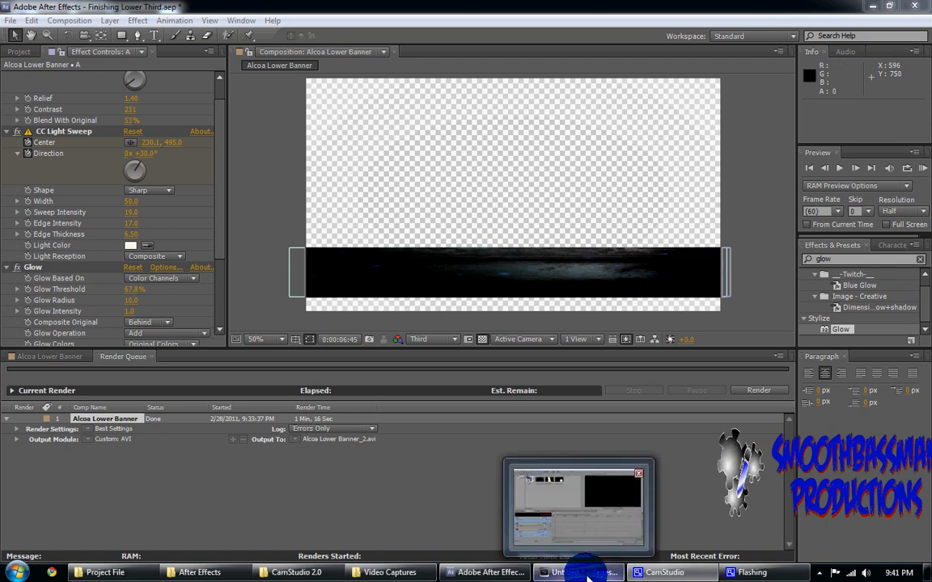
In Vegas Pro, place Alcoa Lower Banner on track 1 and the 01.mov clouds clip on track 2
{"action": "left_click", "coordinate": [579, 573]}
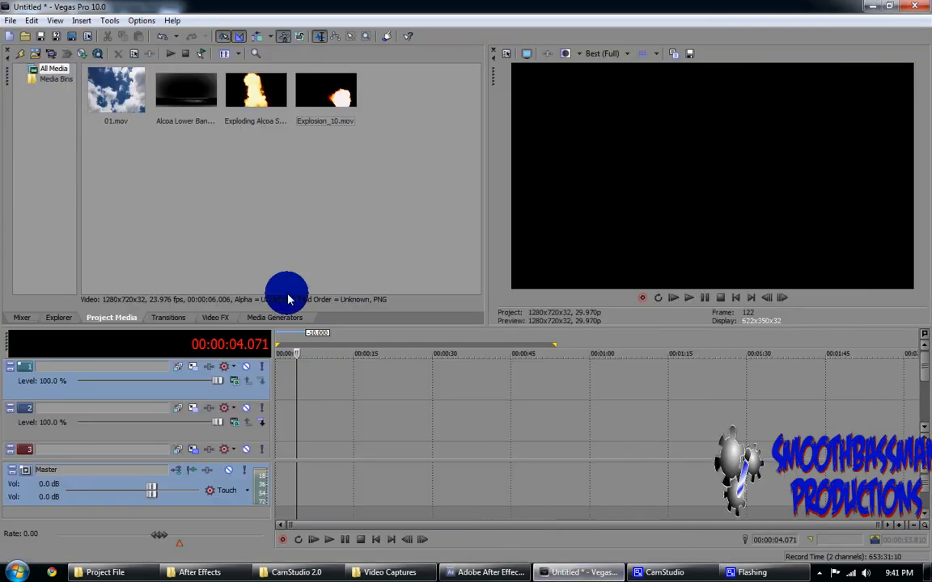
{"action": "left_click", "coordinate": [117, 90]}
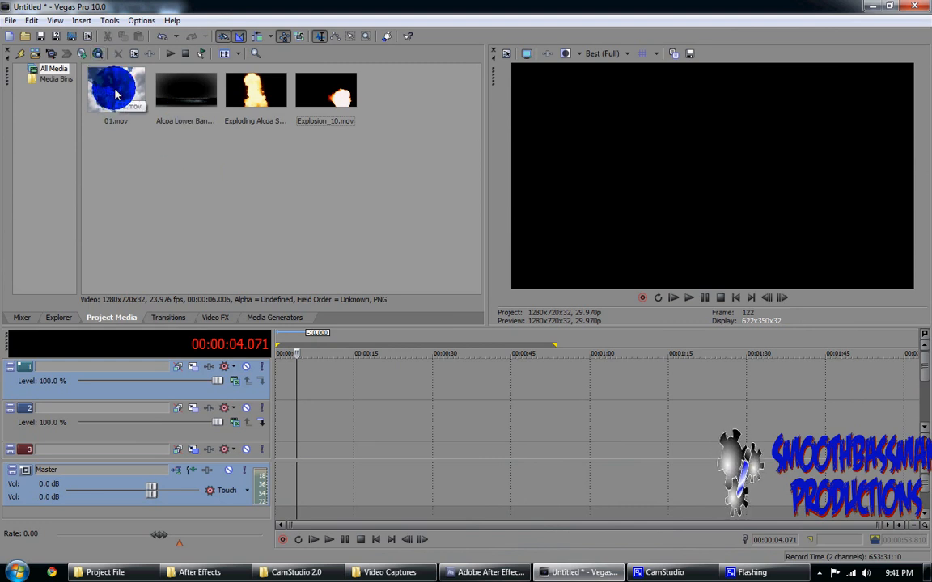
{"action": "mouse_move", "coordinate": [214, 89]}
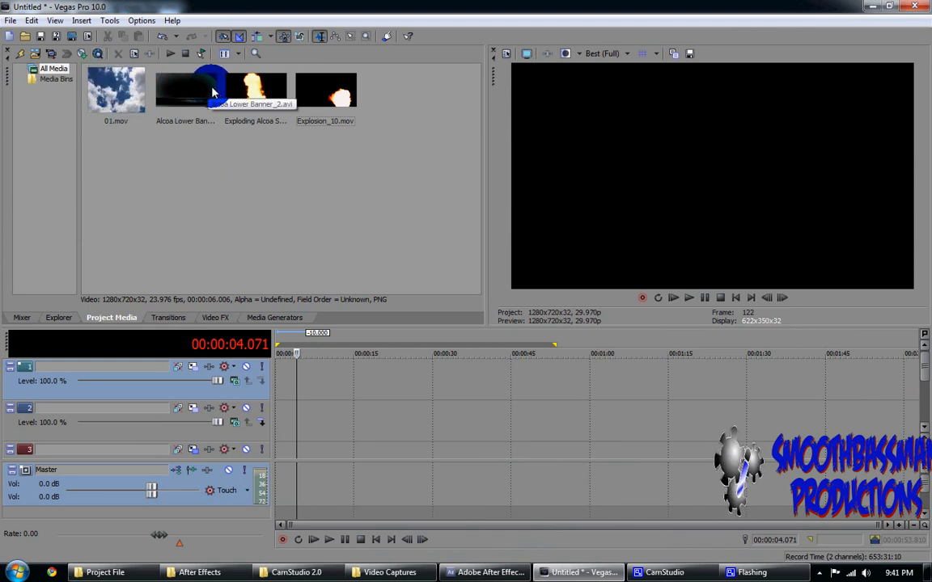
{"action": "left_click", "coordinate": [185, 89]}
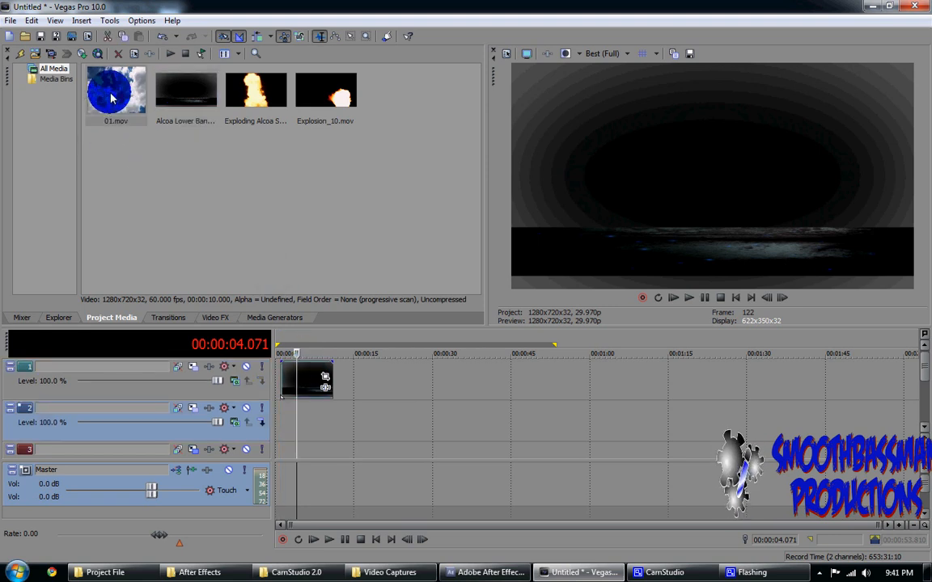
{"action": "left_click_drag", "start_coordinate": [116, 89], "coordinate": [275, 424]}
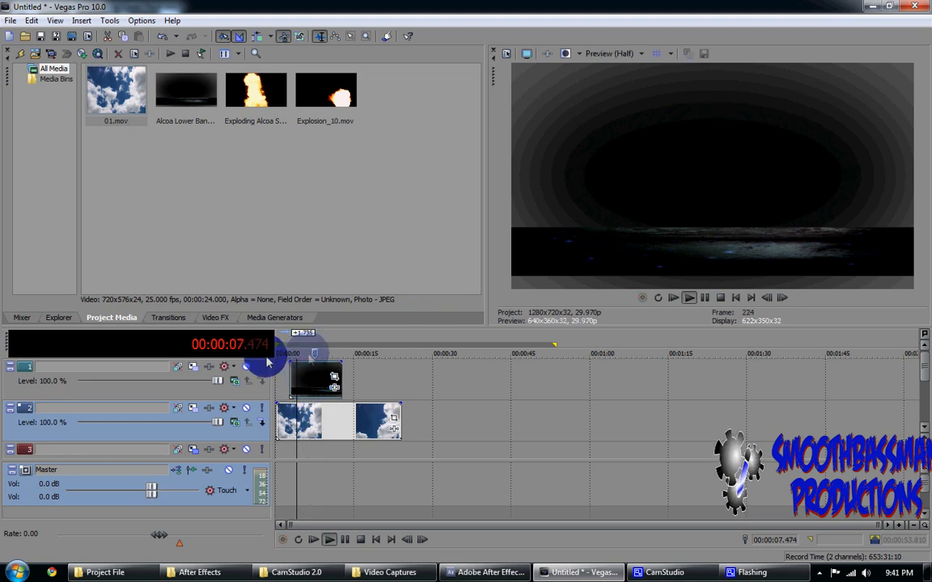
{"action": "left_click", "coordinate": [608, 53]}
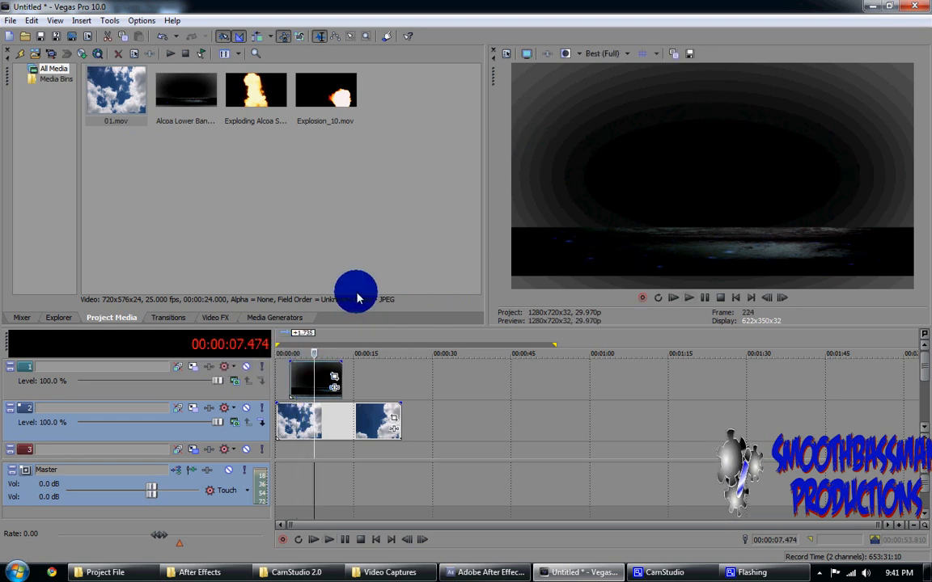
Set the banner event's Alpha channel to Premultiplied in its Media properties
{"action": "right_click", "coordinate": [316, 380]}
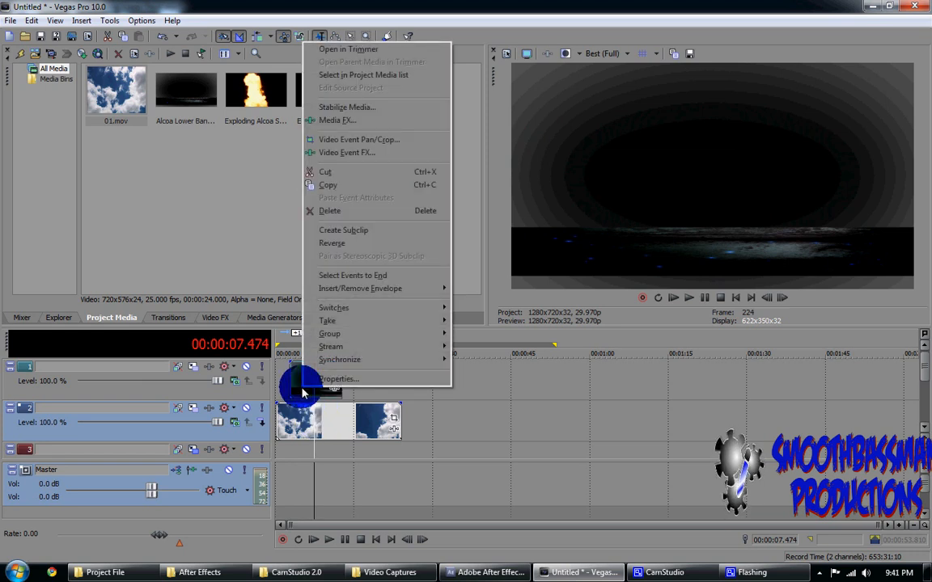
{"action": "left_click", "coordinate": [338, 378]}
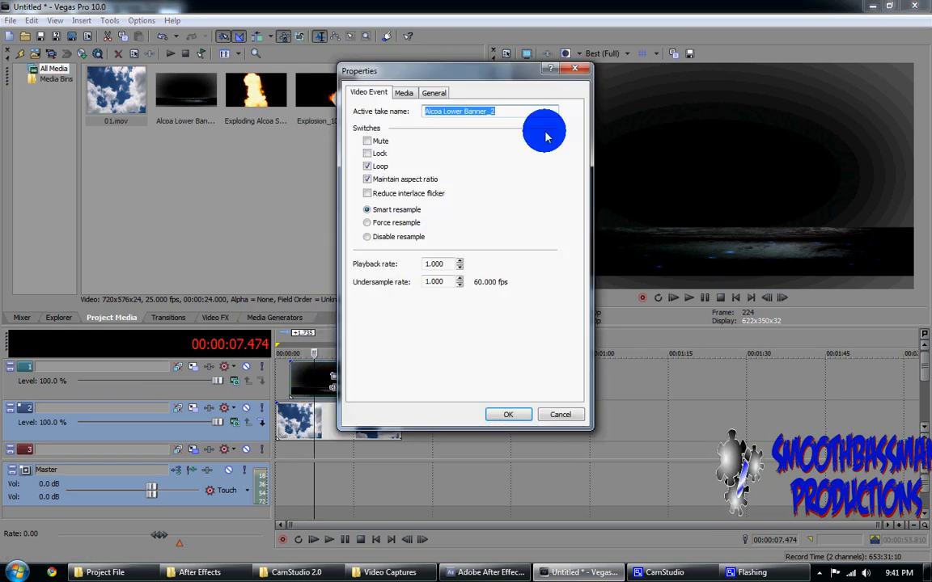
{"action": "left_click", "coordinate": [405, 92]}
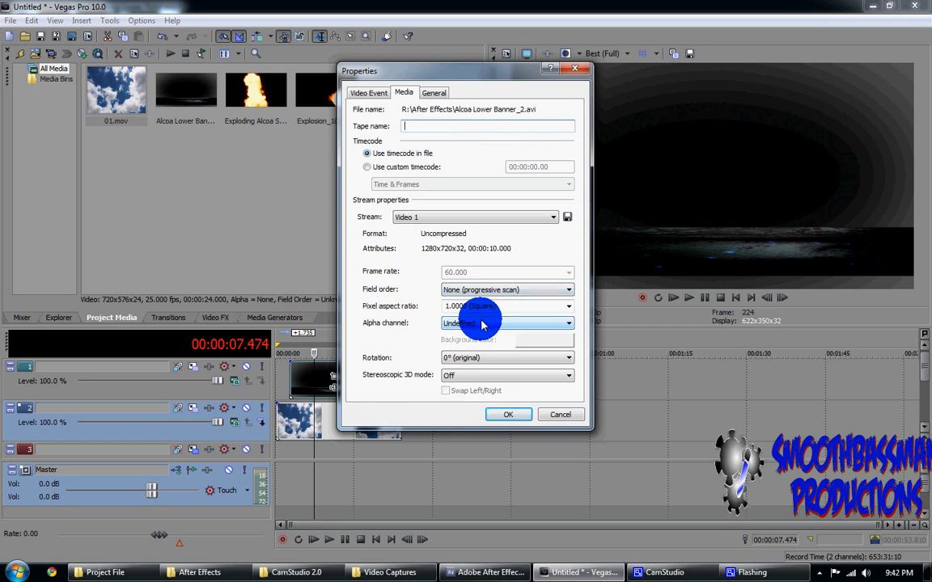
{"action": "left_click", "coordinate": [505, 323]}
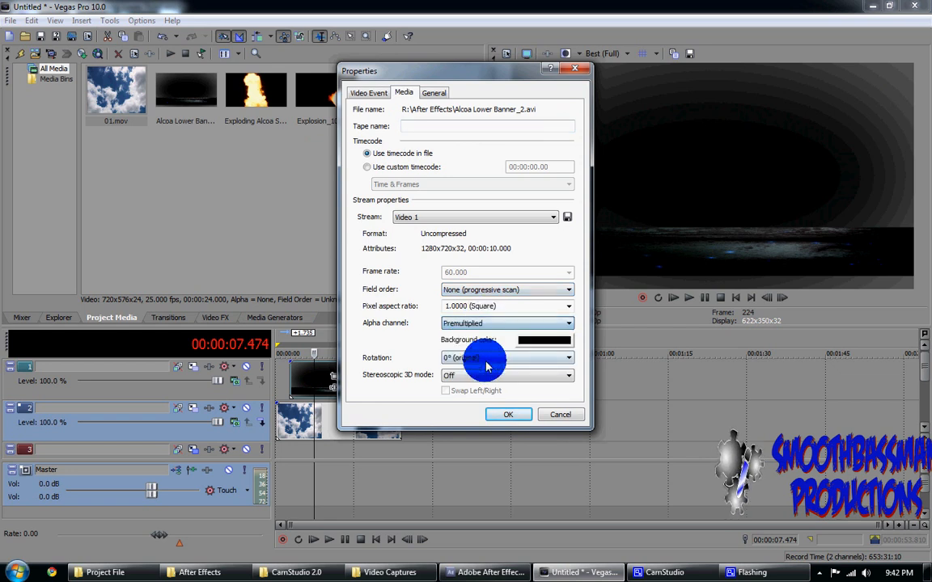
{"action": "left_click", "coordinate": [508, 415]}
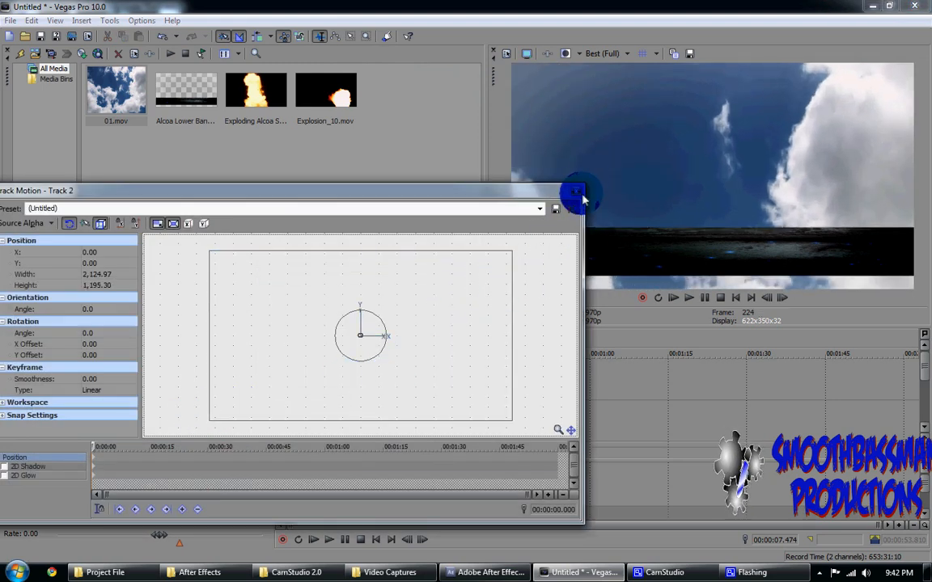
Close Track Motion and return the playhead near the project start to see the banner over the clouds
{"action": "left_click", "coordinate": [581, 193]}
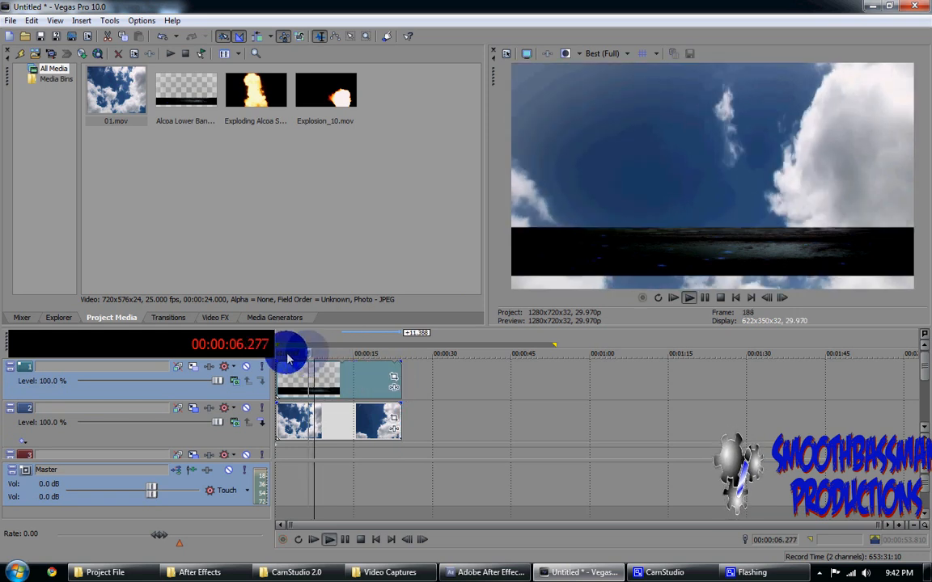
{"action": "left_click", "coordinate": [288, 353]}
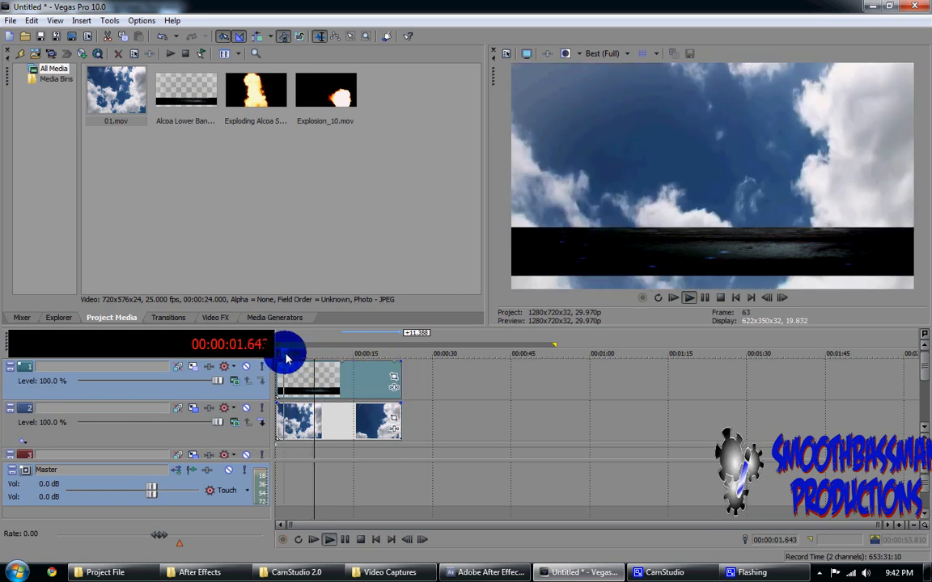